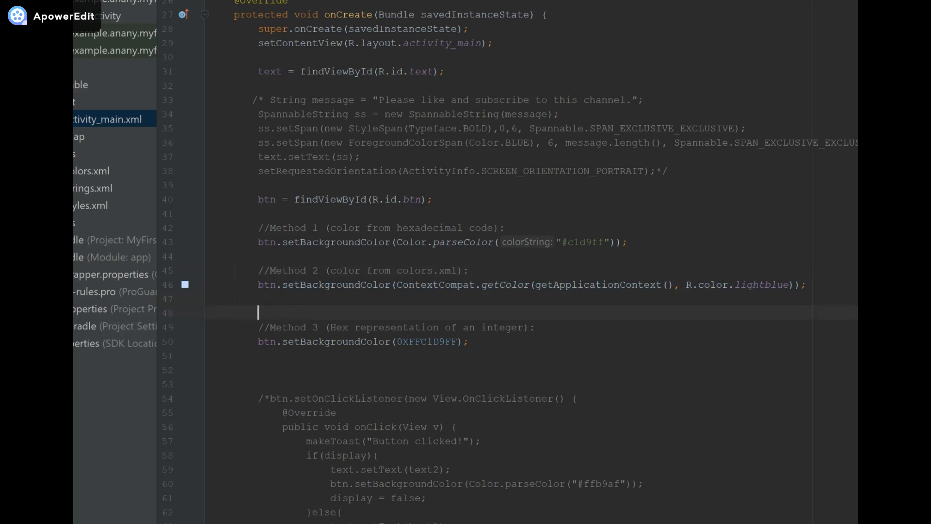
pyautogui.write('getR);')
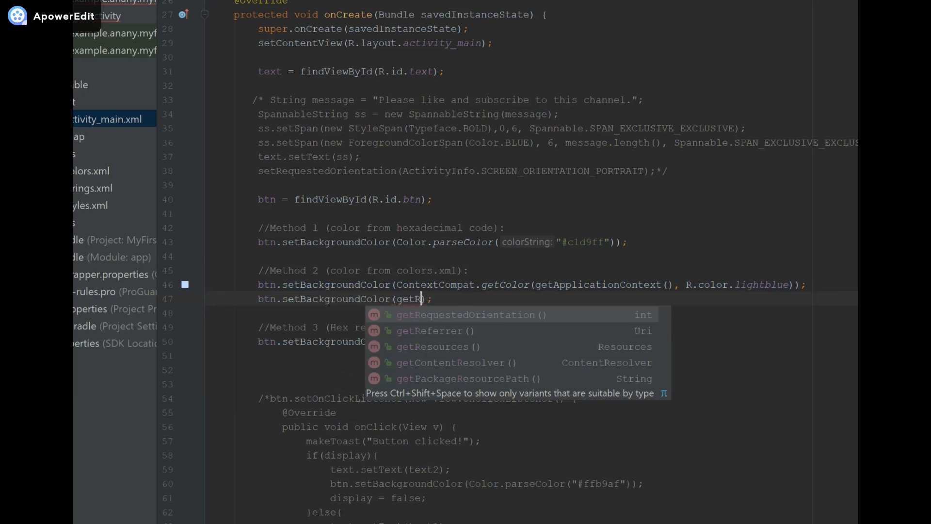